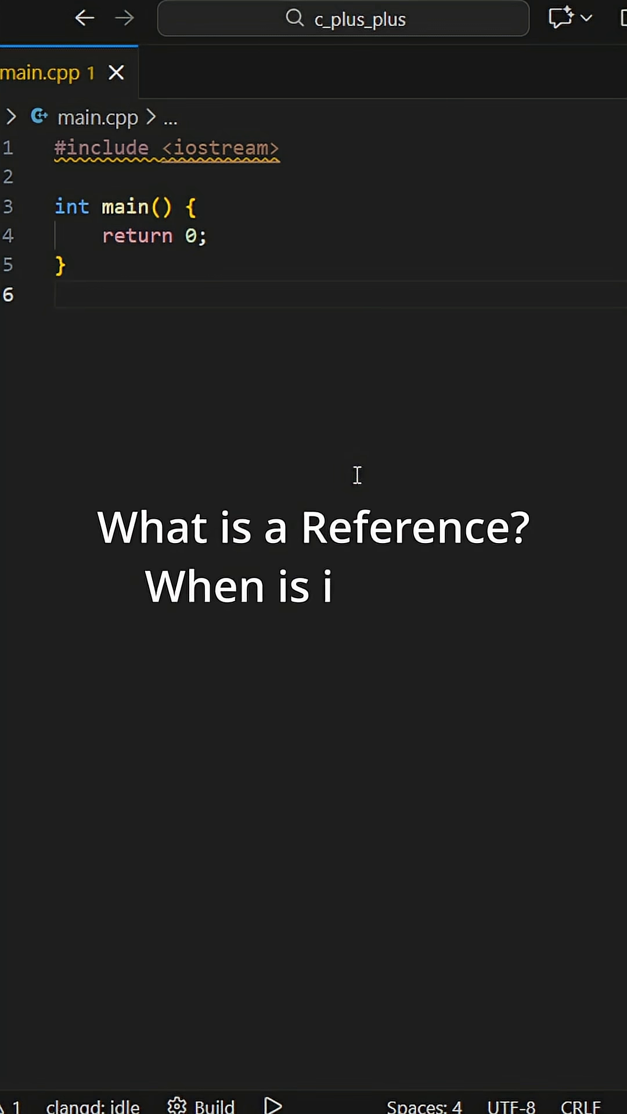
# Declare 'int a = 10;' inside main and then assign 'a = 15;' on a later line.
pyautogui.press('Enter')
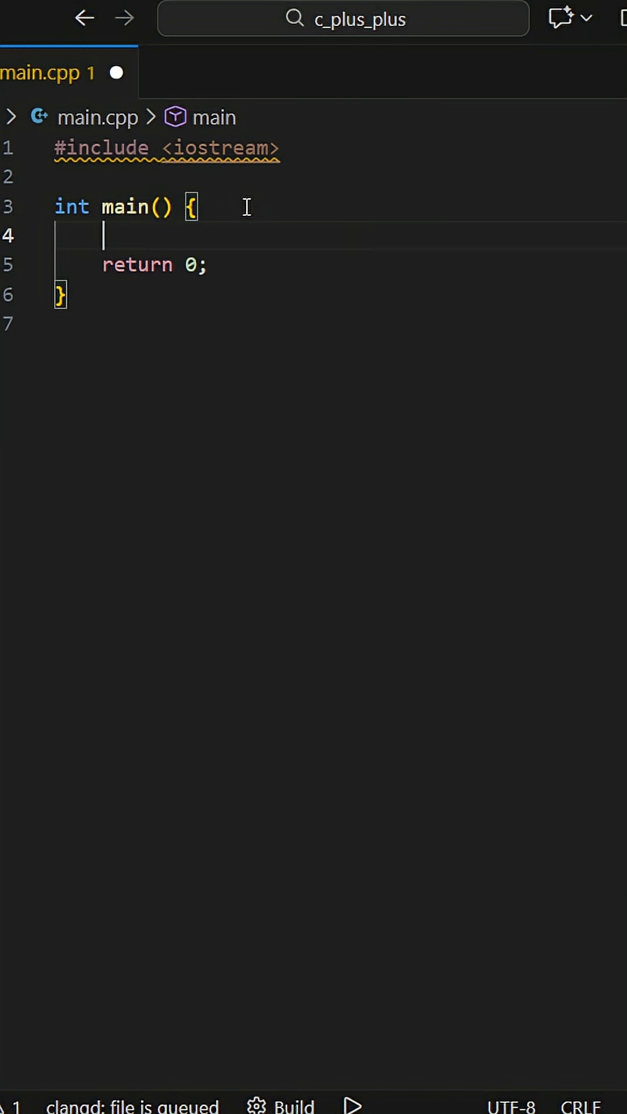
pyautogui.write('int a = 10;')
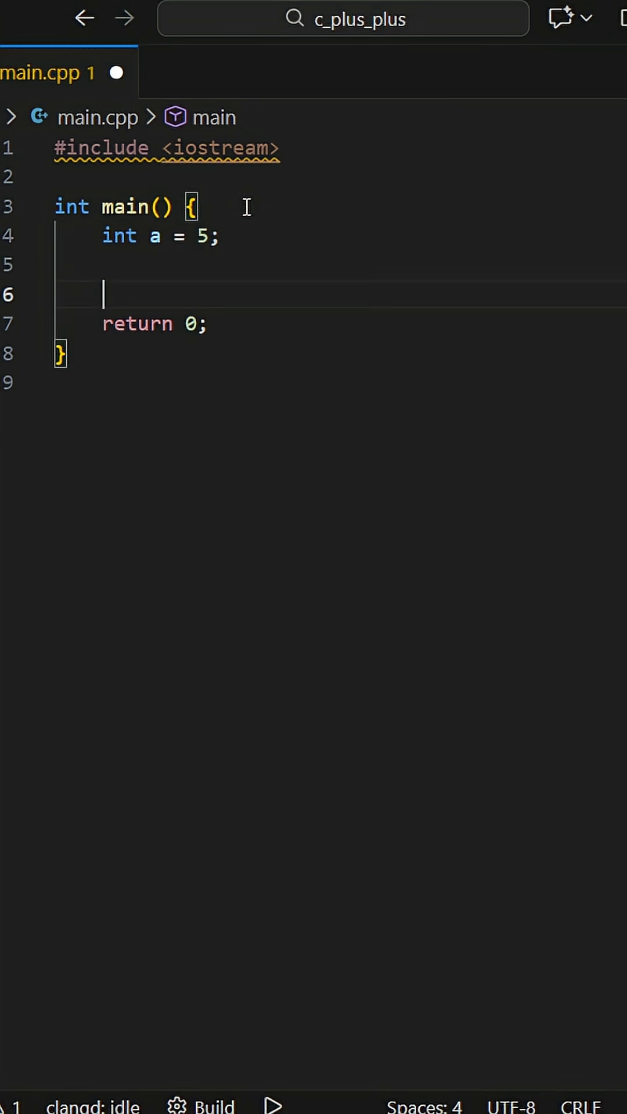
pyautogui.write('a = 15;')
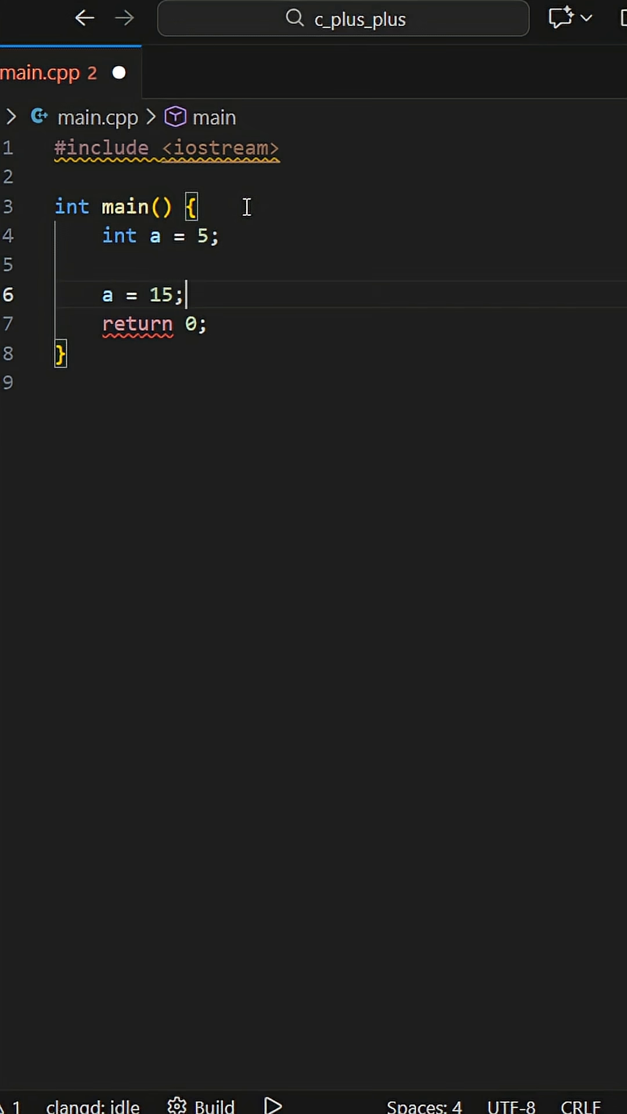
pyautogui.press('Enter')
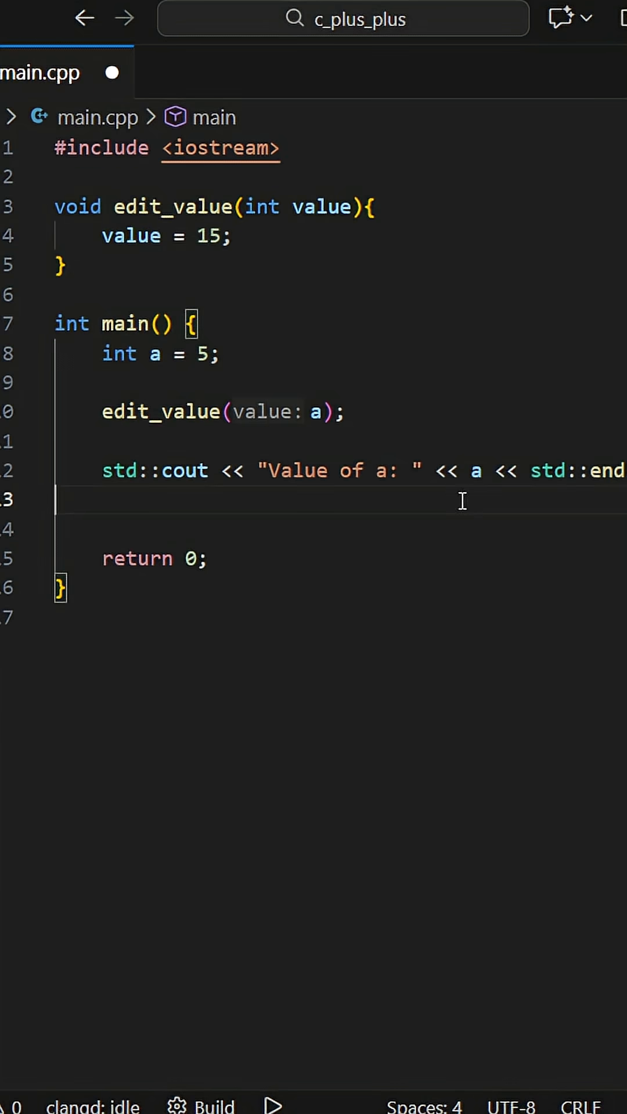
# Remove the extra blank line before return and position the caret on the main line.
pyautogui.press('Backspace')
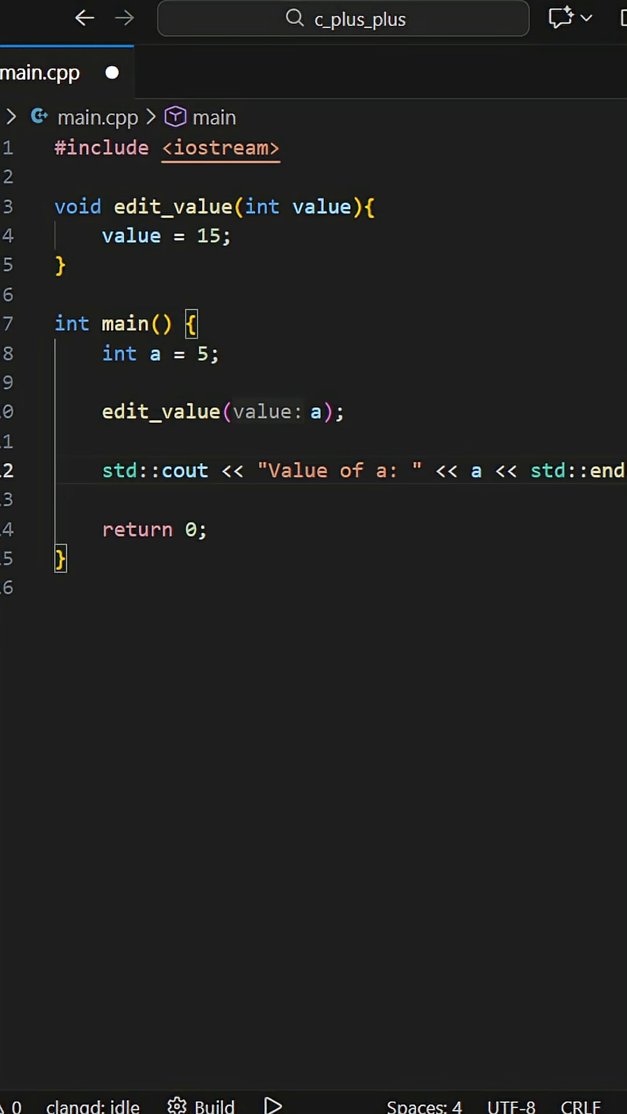
pyautogui.click(273, 1106)
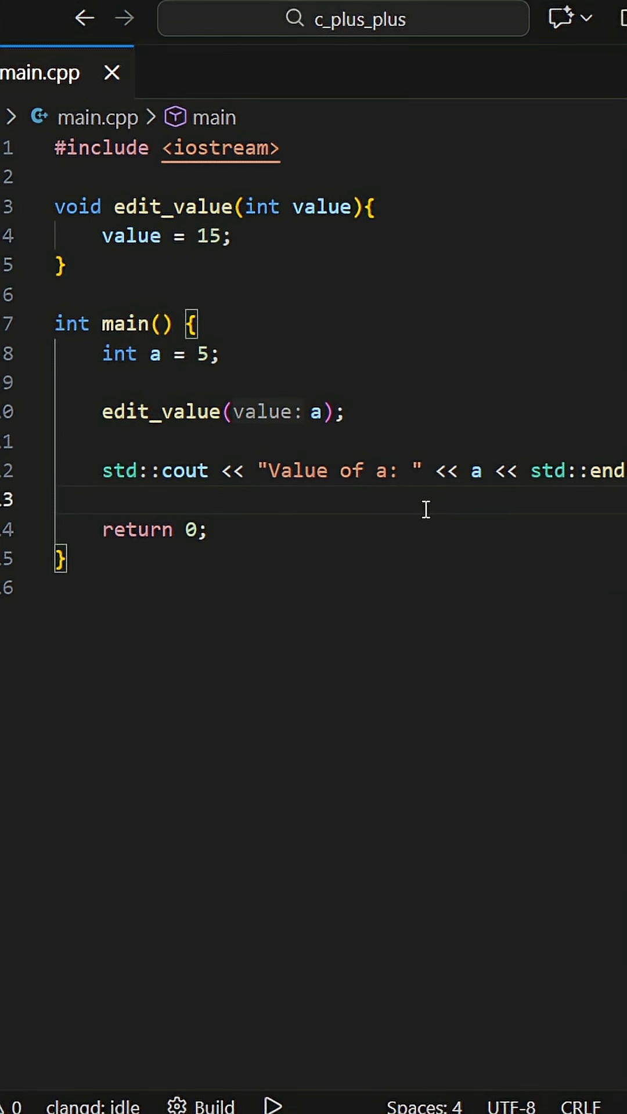
pyautogui.click(245, 206)
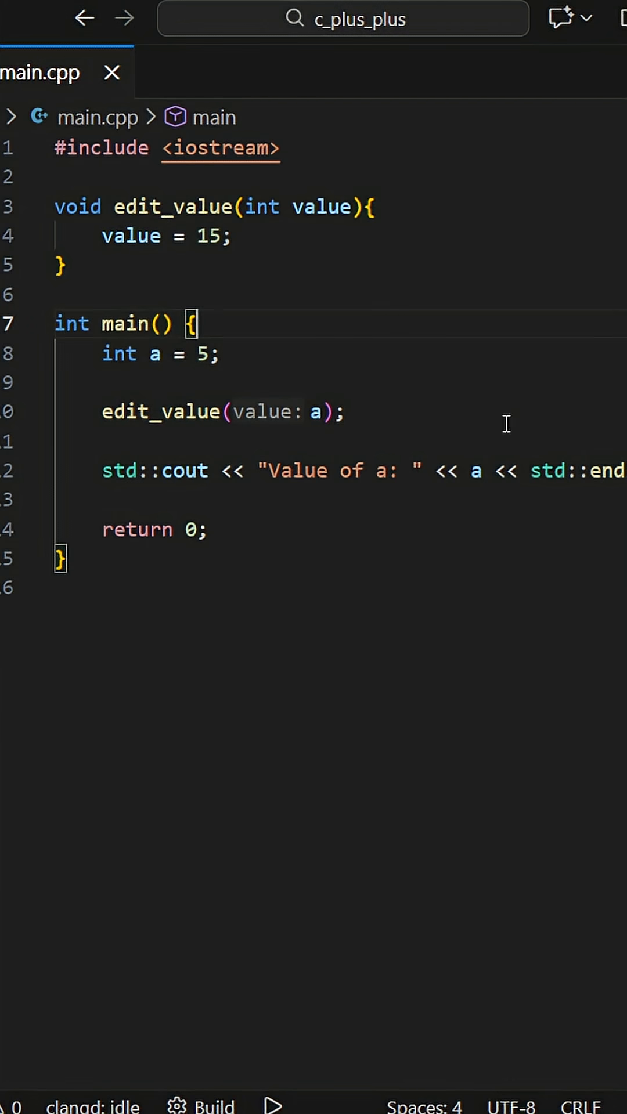
pyautogui.moveTo(292, 210)
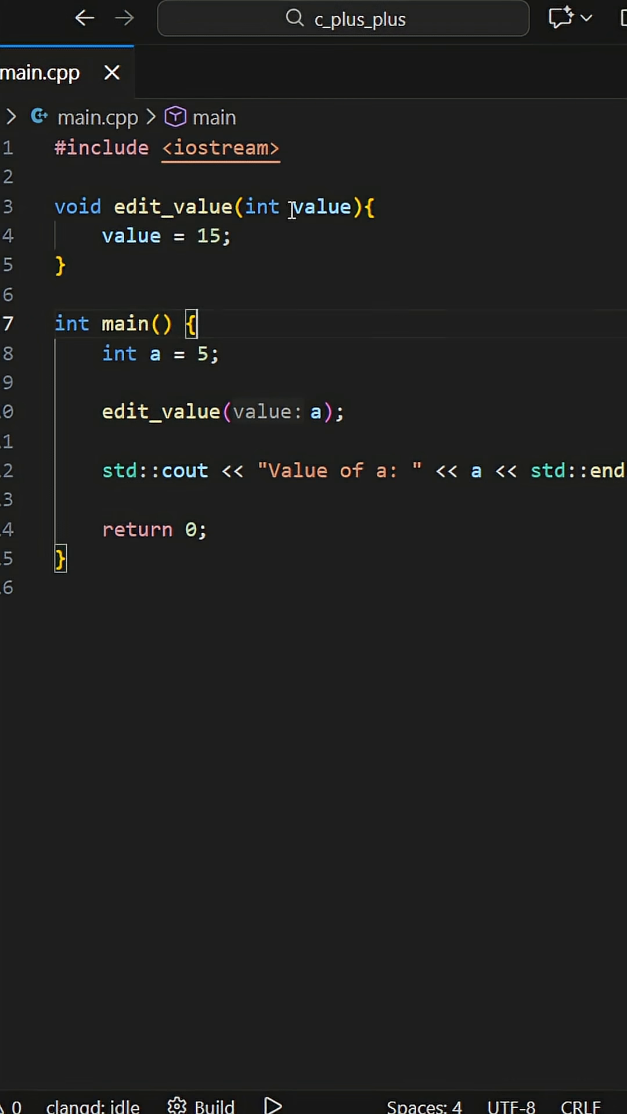
# Switch edit_value to pointer syntax with '*' in the body and '&a' in the call.
pyautogui.write('*')
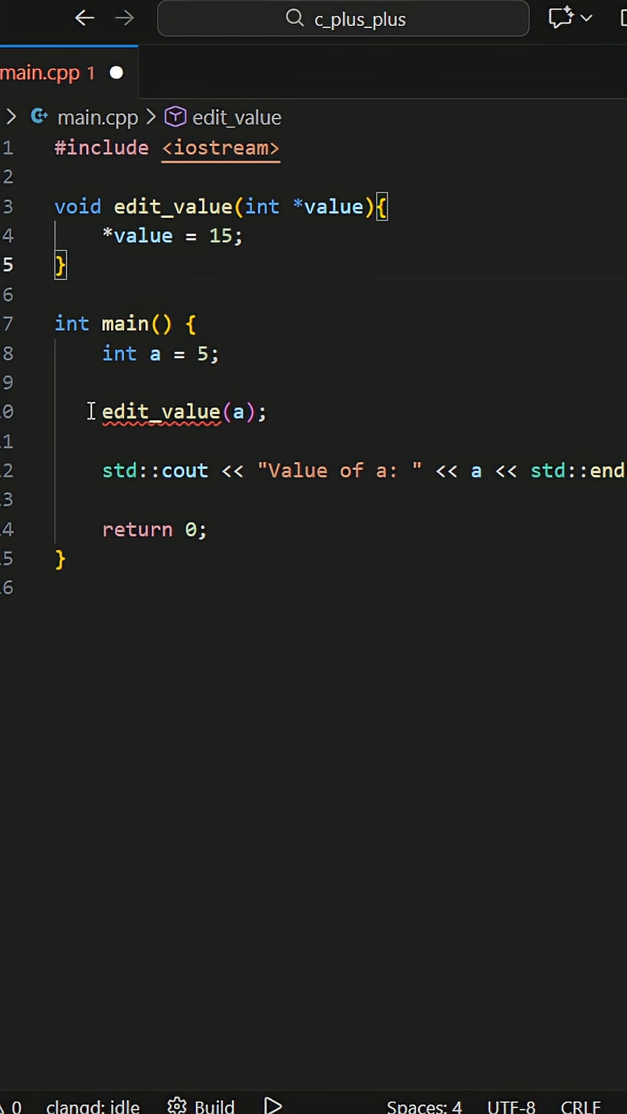
pyautogui.write('&')
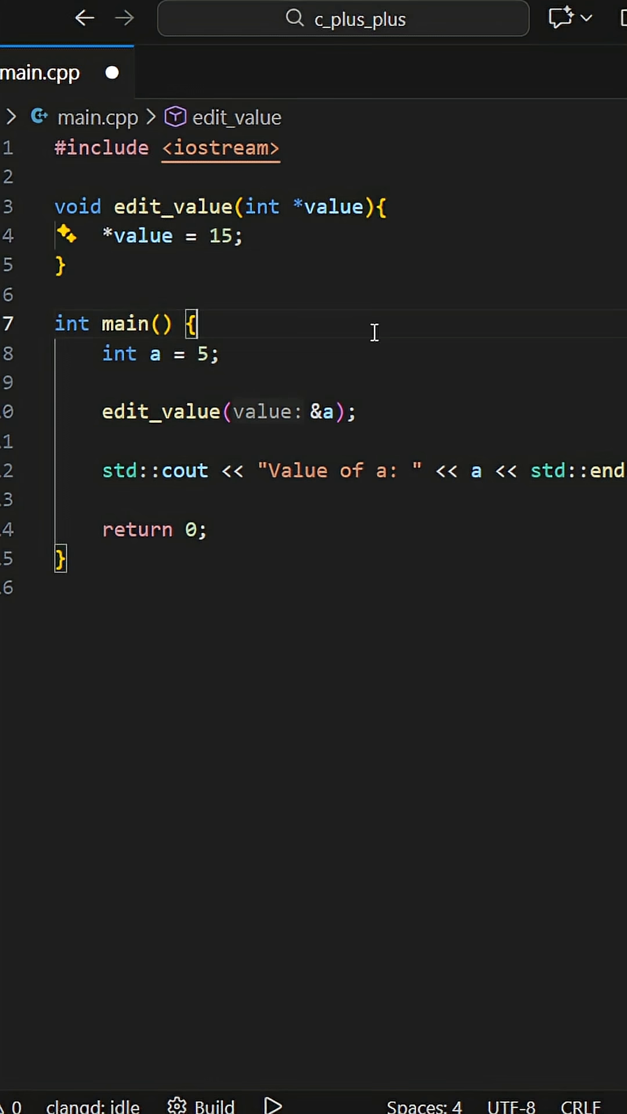
pyautogui.click(305, 589)
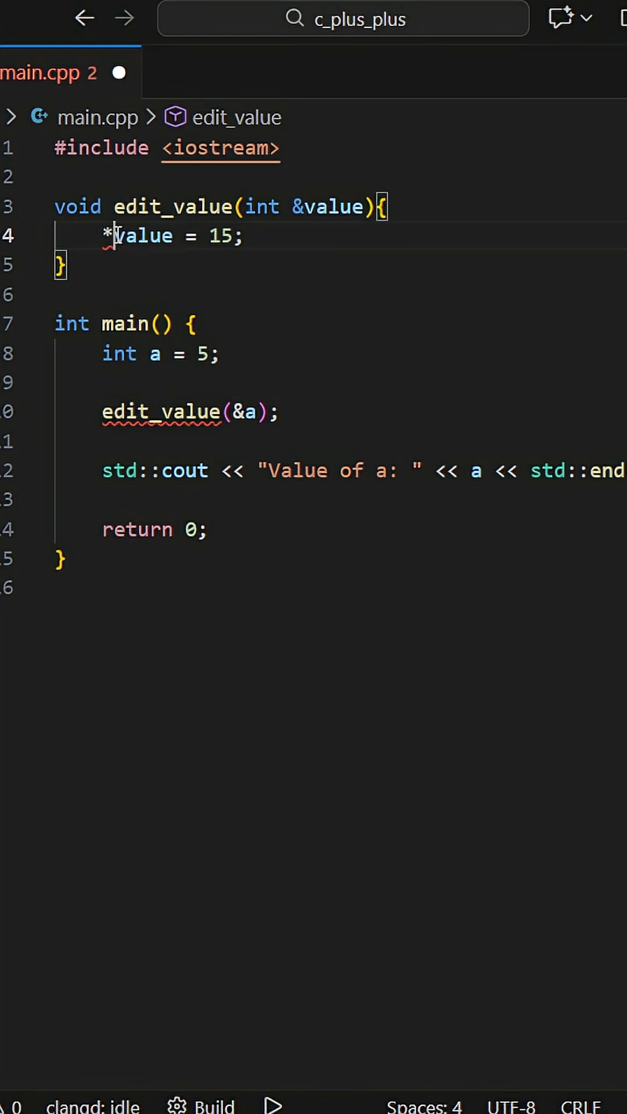
# Delete the asterisk so 'value = 15;' assigns through the reference, then save main.cpp.
pyautogui.press('Backspace')
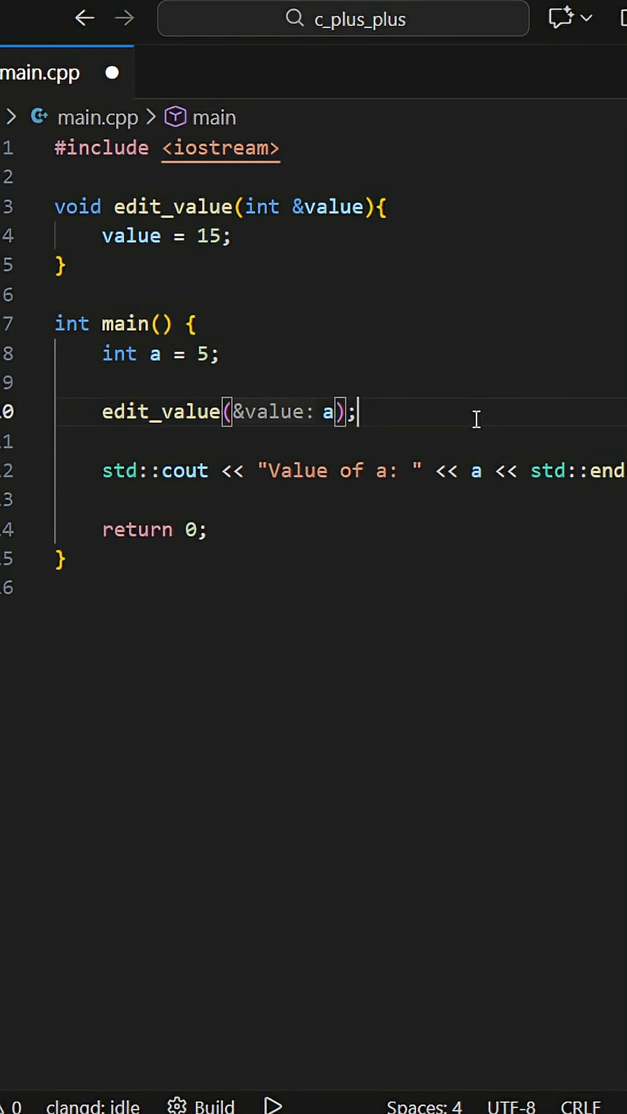
pyautogui.press('ctrl+a')
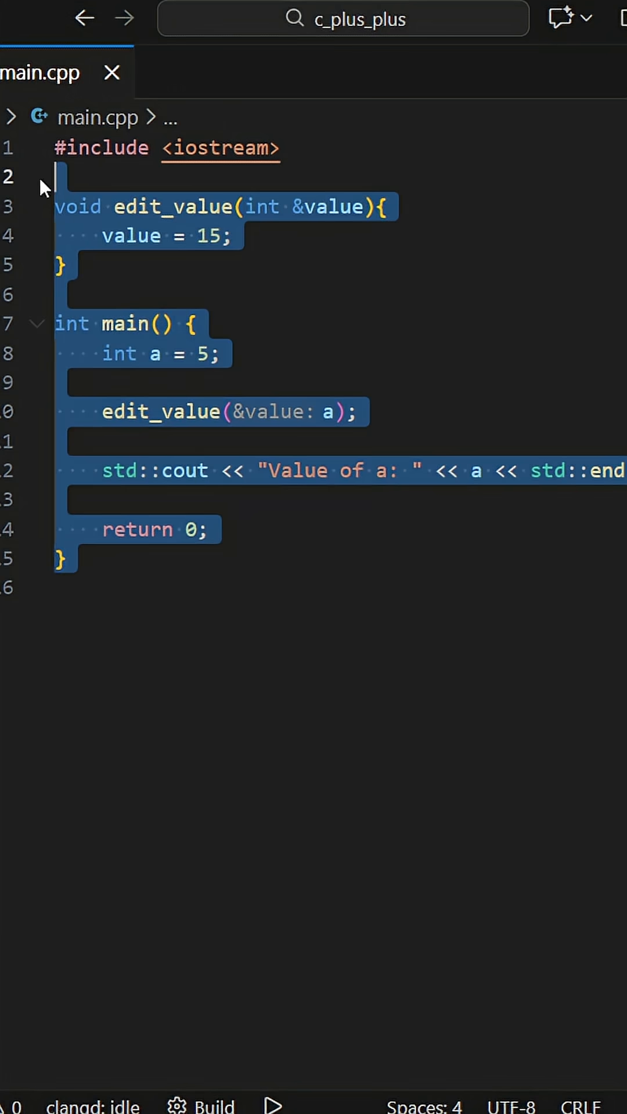
pyautogui.click(60, 559)
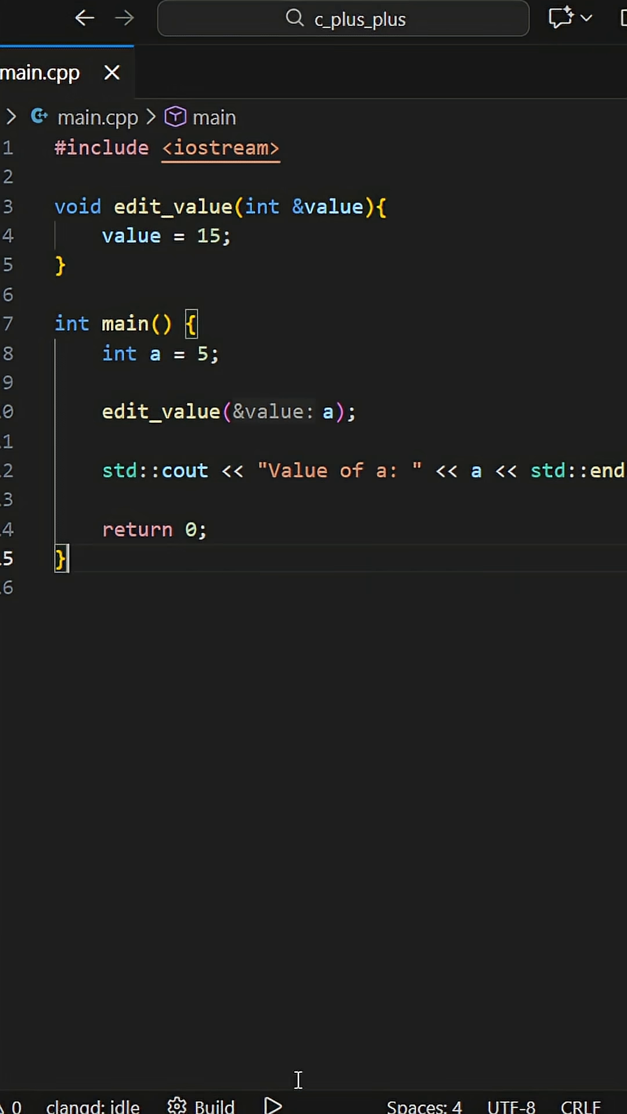
# Build and run the program so the terminal prints 'Value of a: 15'.
pyautogui.click(214, 1105)
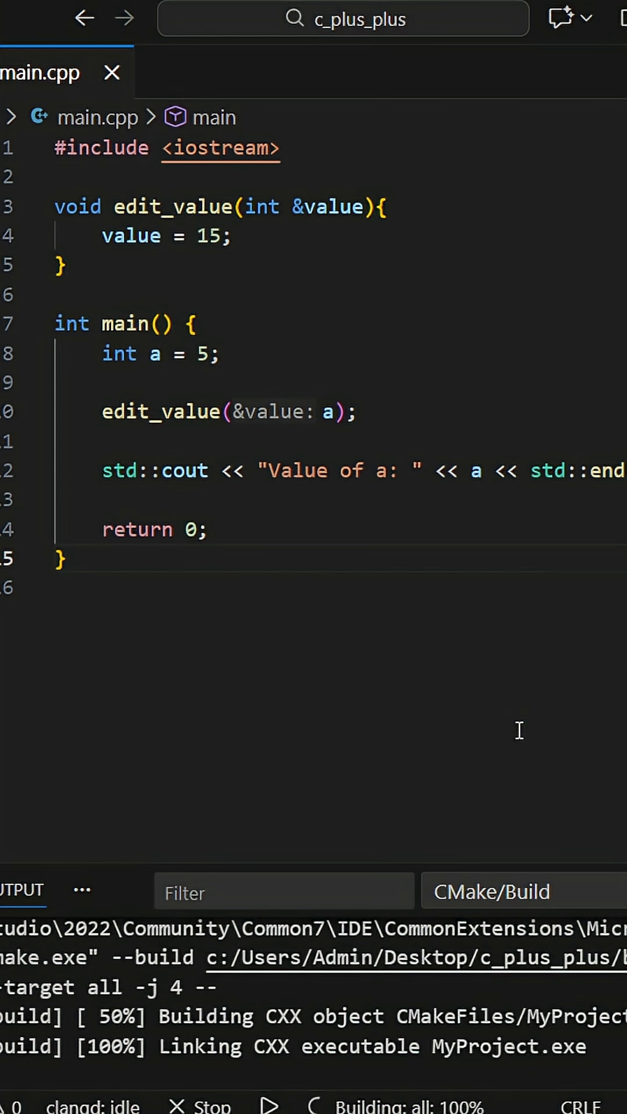
pyautogui.click(409, 890)
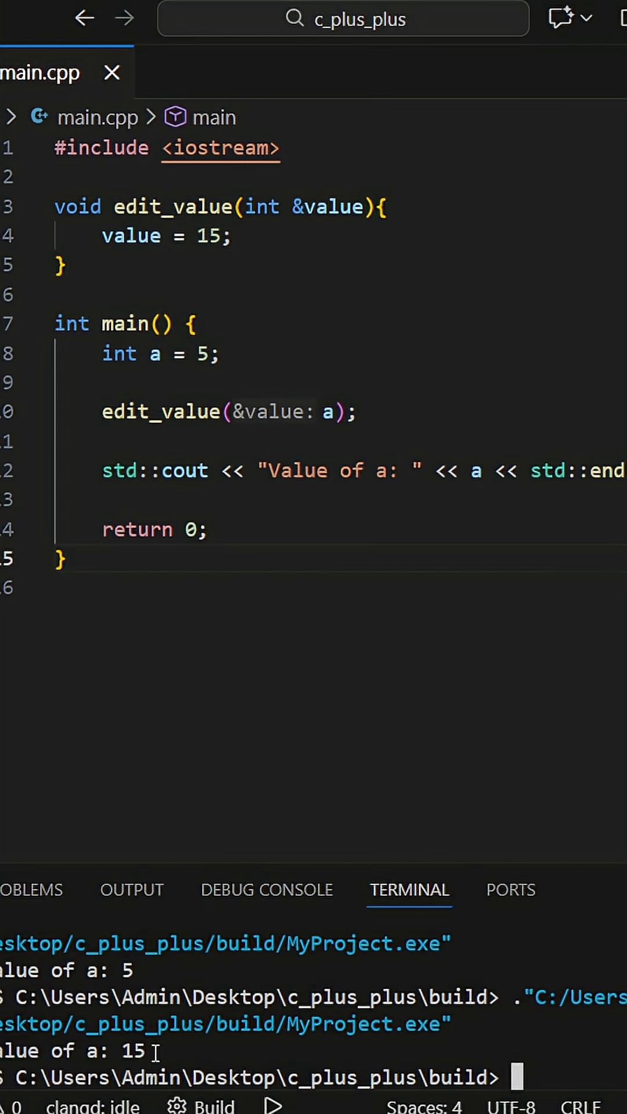
pyautogui.doubleClick(71, 1051)
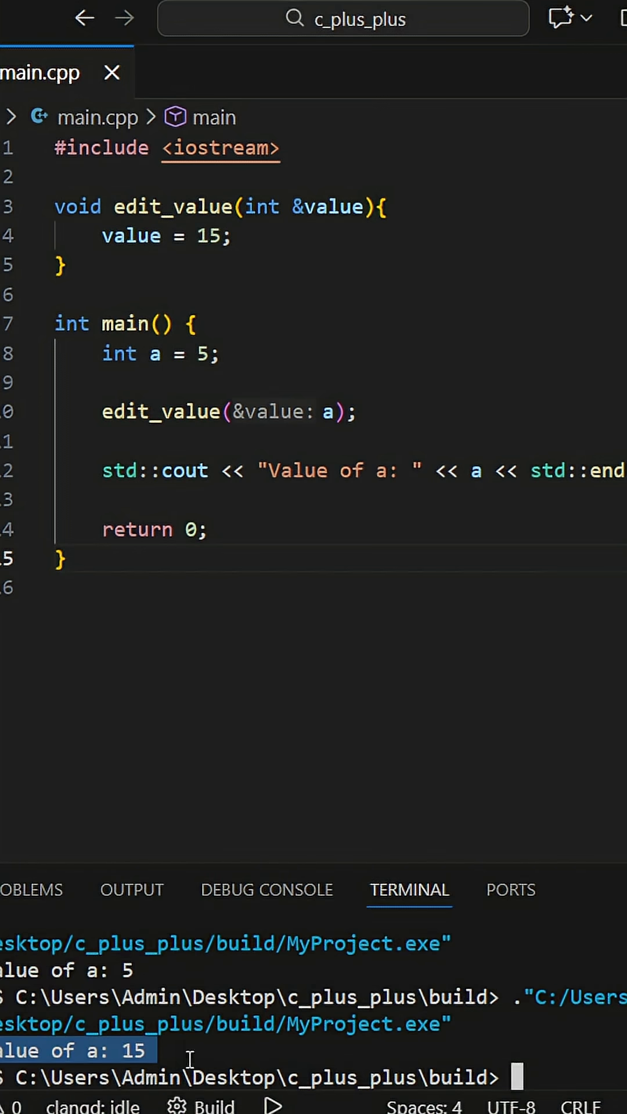